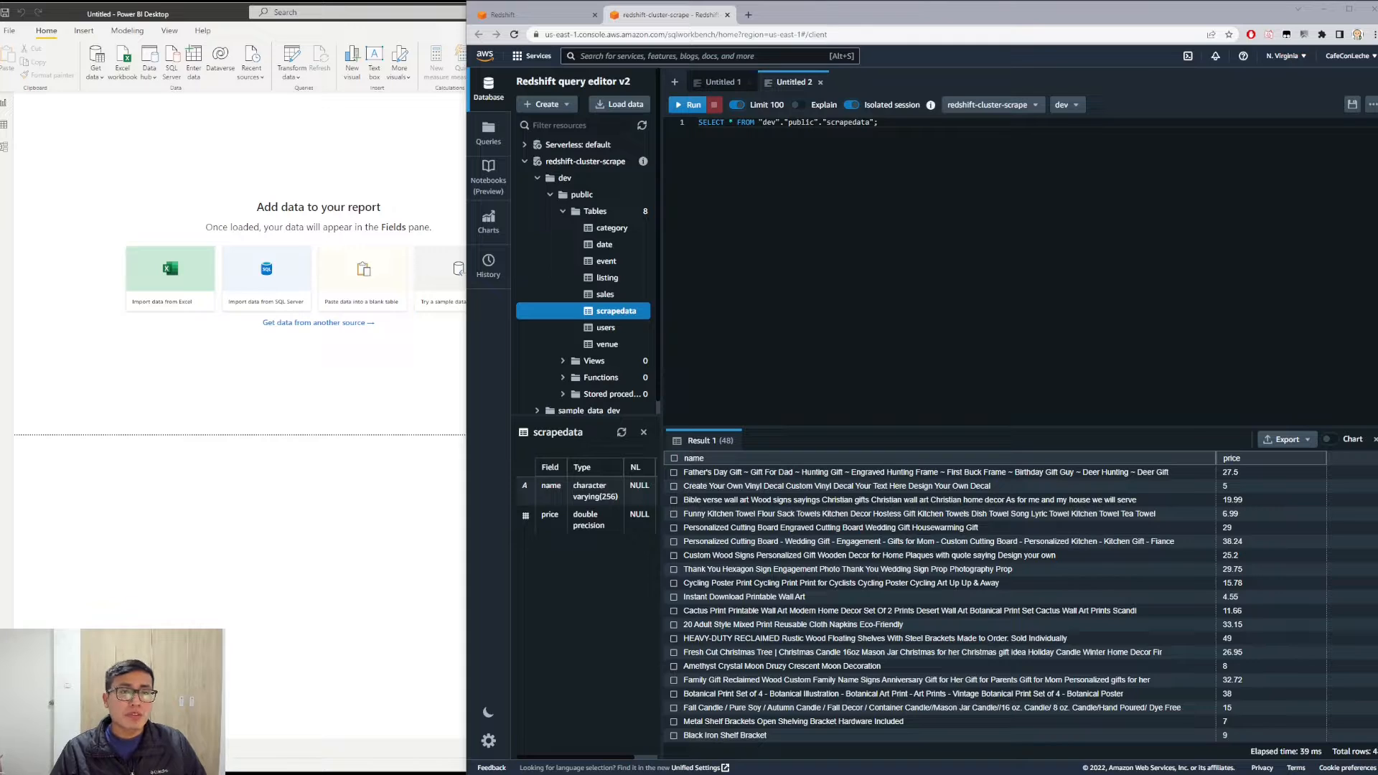
pyautogui.moveTo(69, 134)
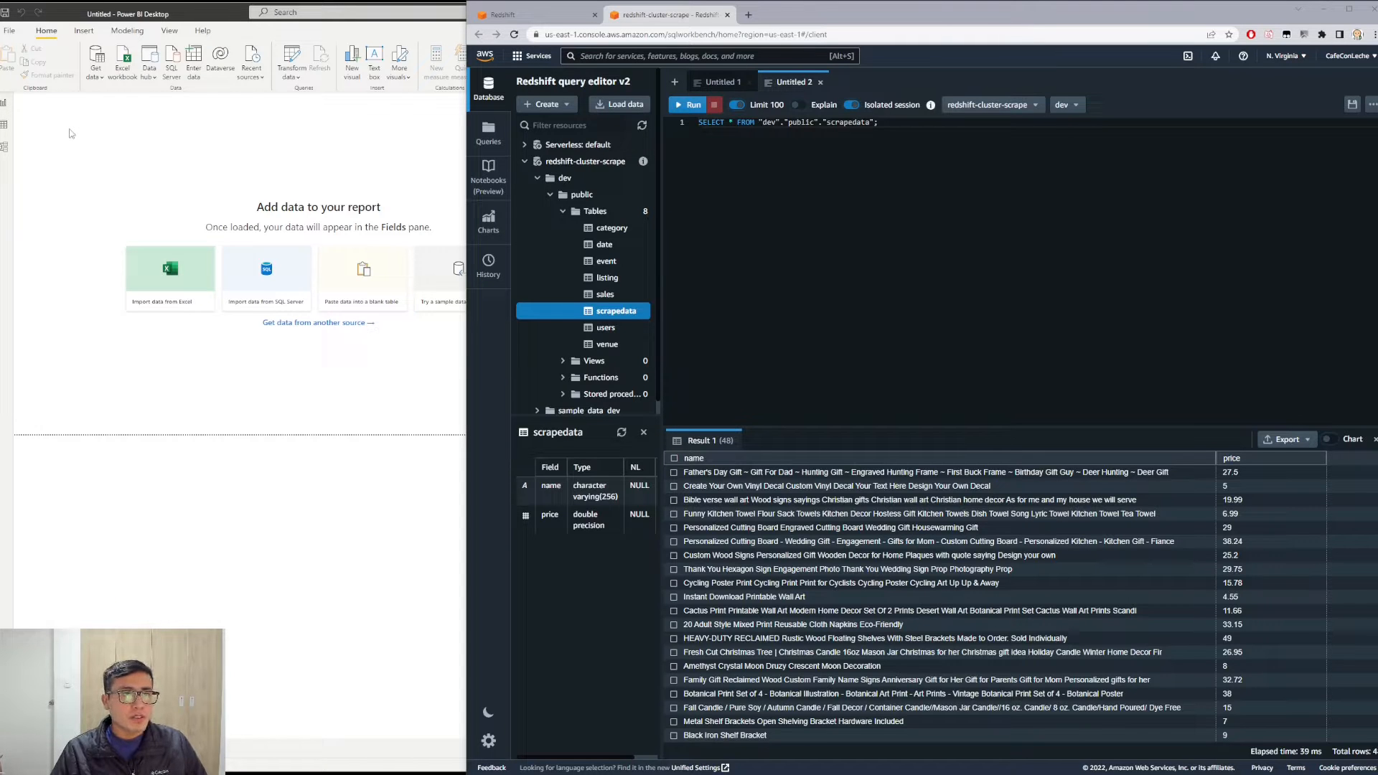
# - Open the full Get data source list and search 'reds' to find Amazon Redshift
pyautogui.click(97, 56)
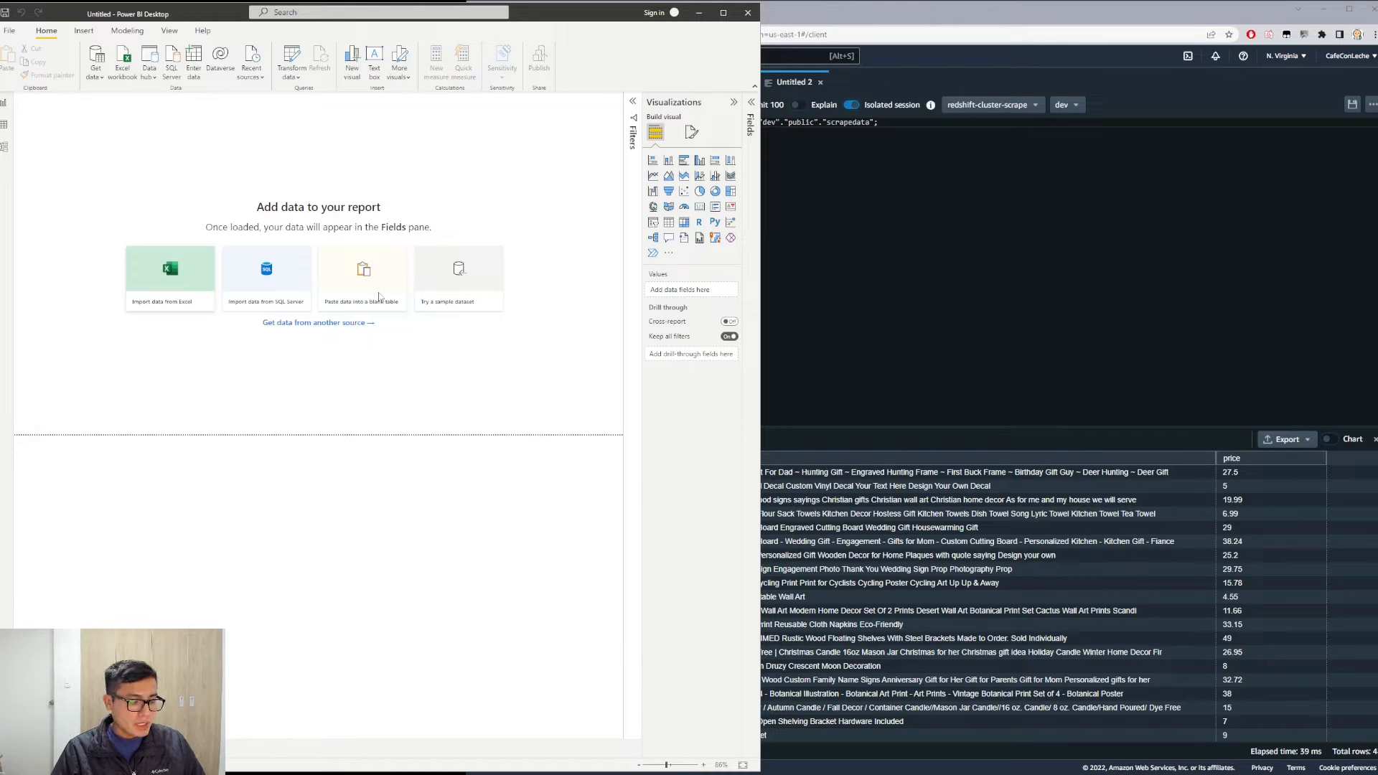
pyautogui.click(318, 322)
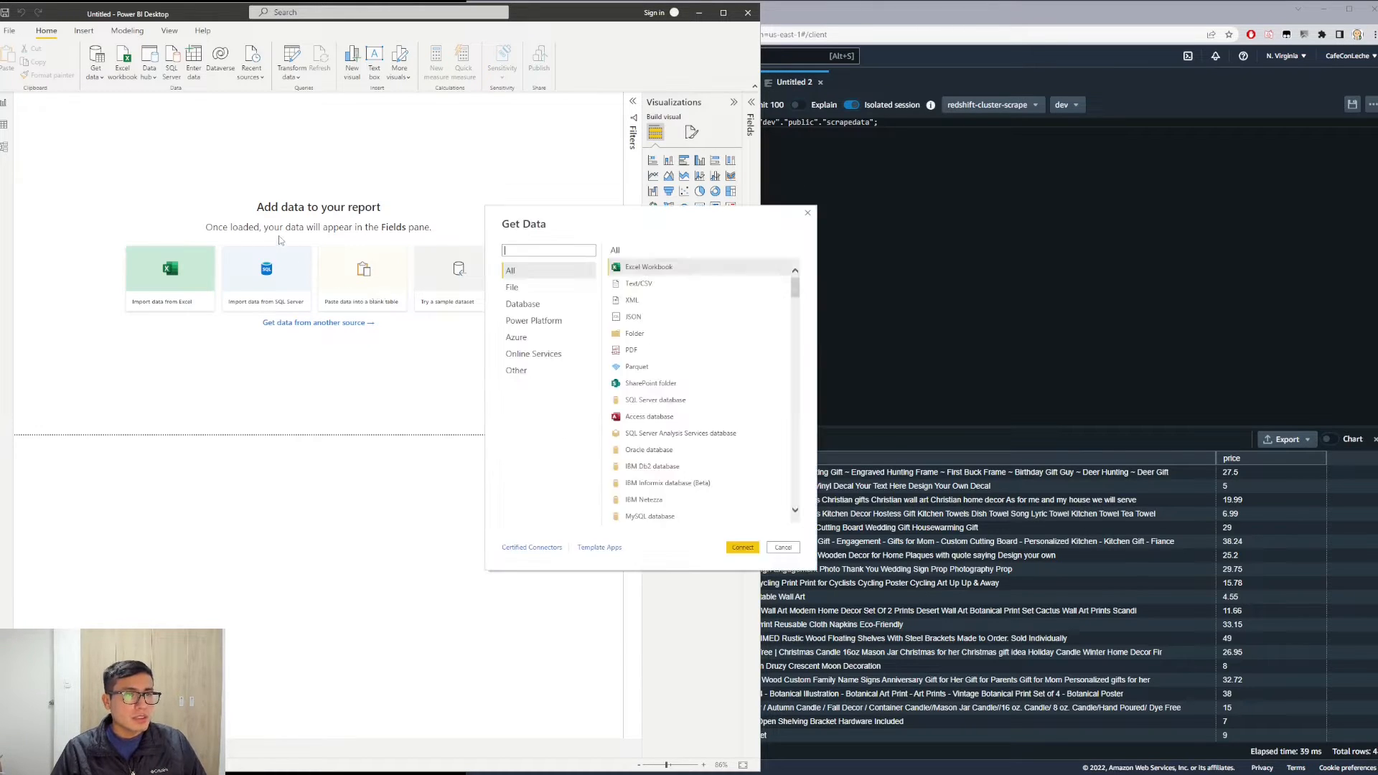
pyautogui.write('r')
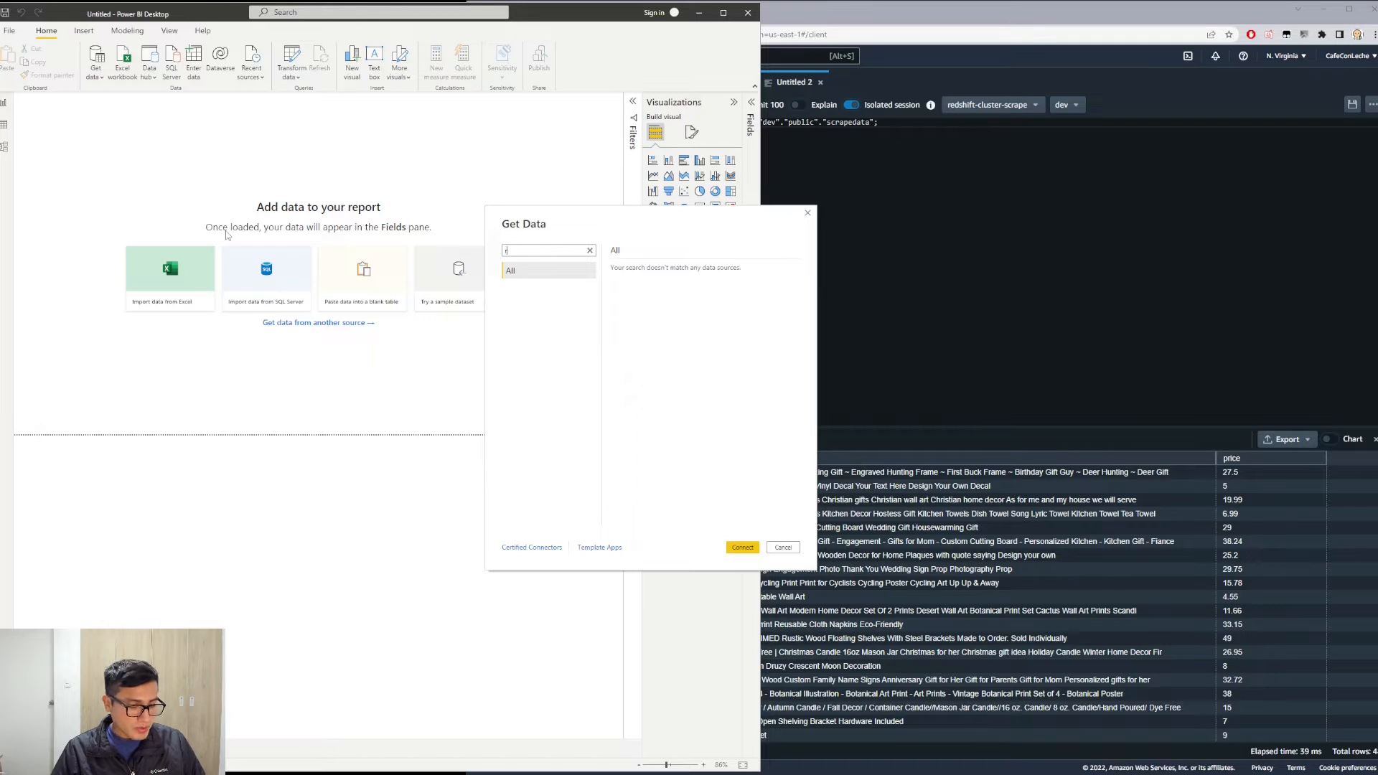
pyautogui.write('reds')
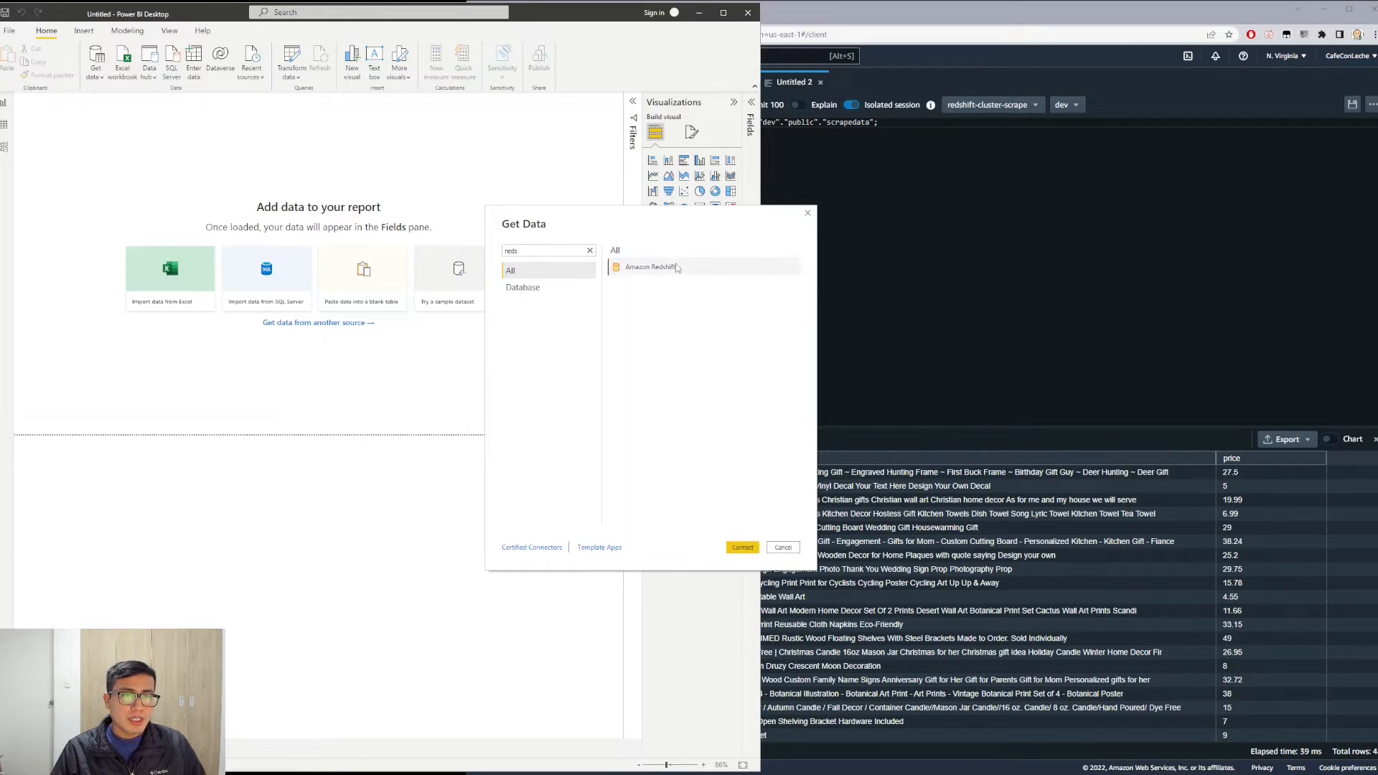
# - Choose the Amazon Redshift connector, then copy the redshift-cluster-scrape endpoint from the console
pyautogui.click(742, 547)
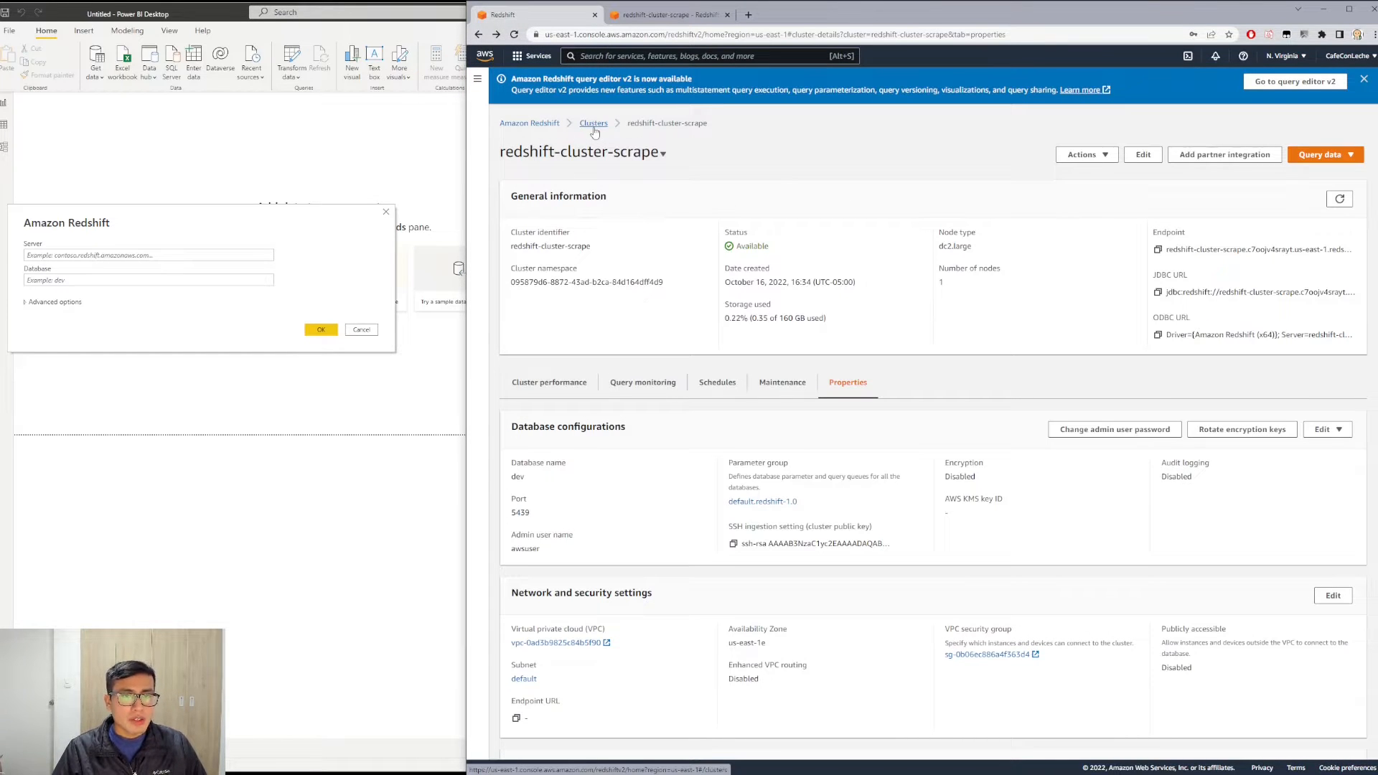
pyautogui.click(594, 123)
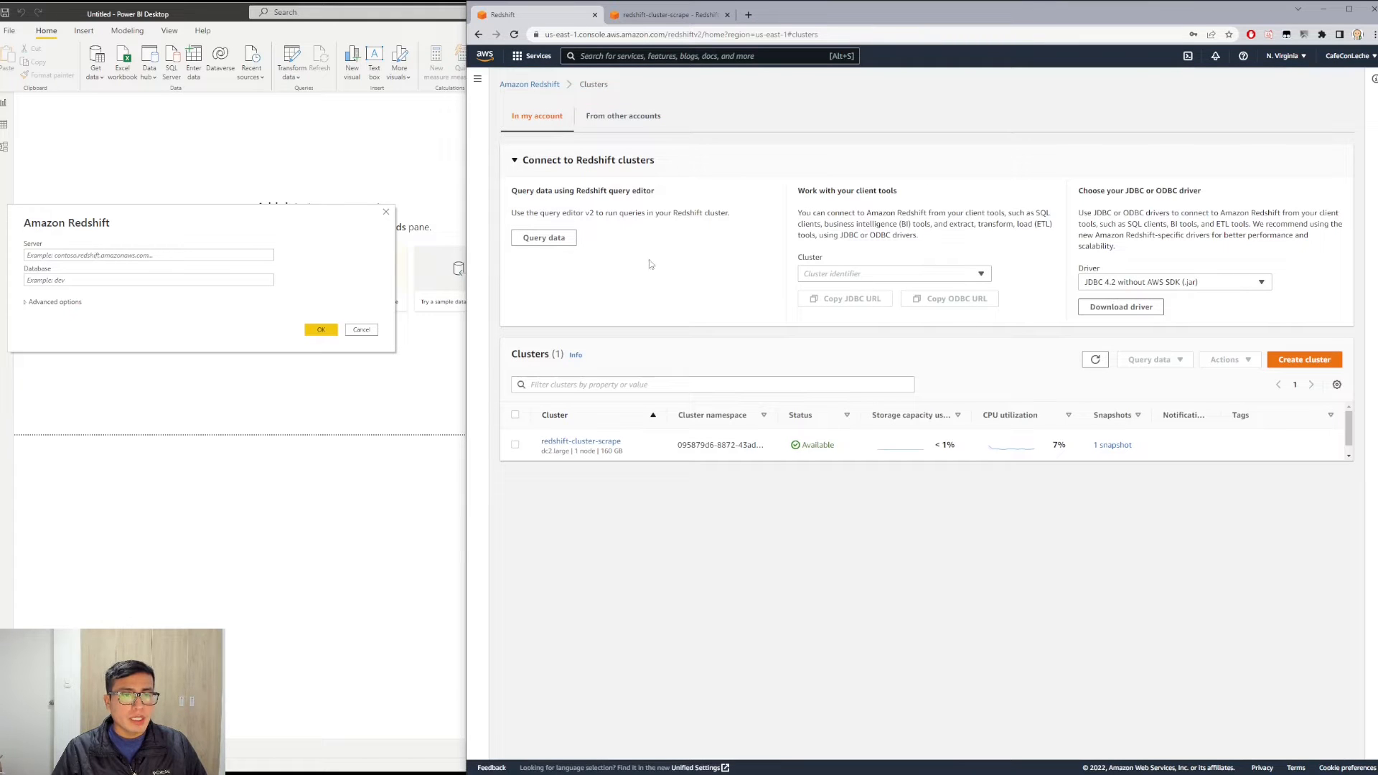
pyautogui.click(581, 441)
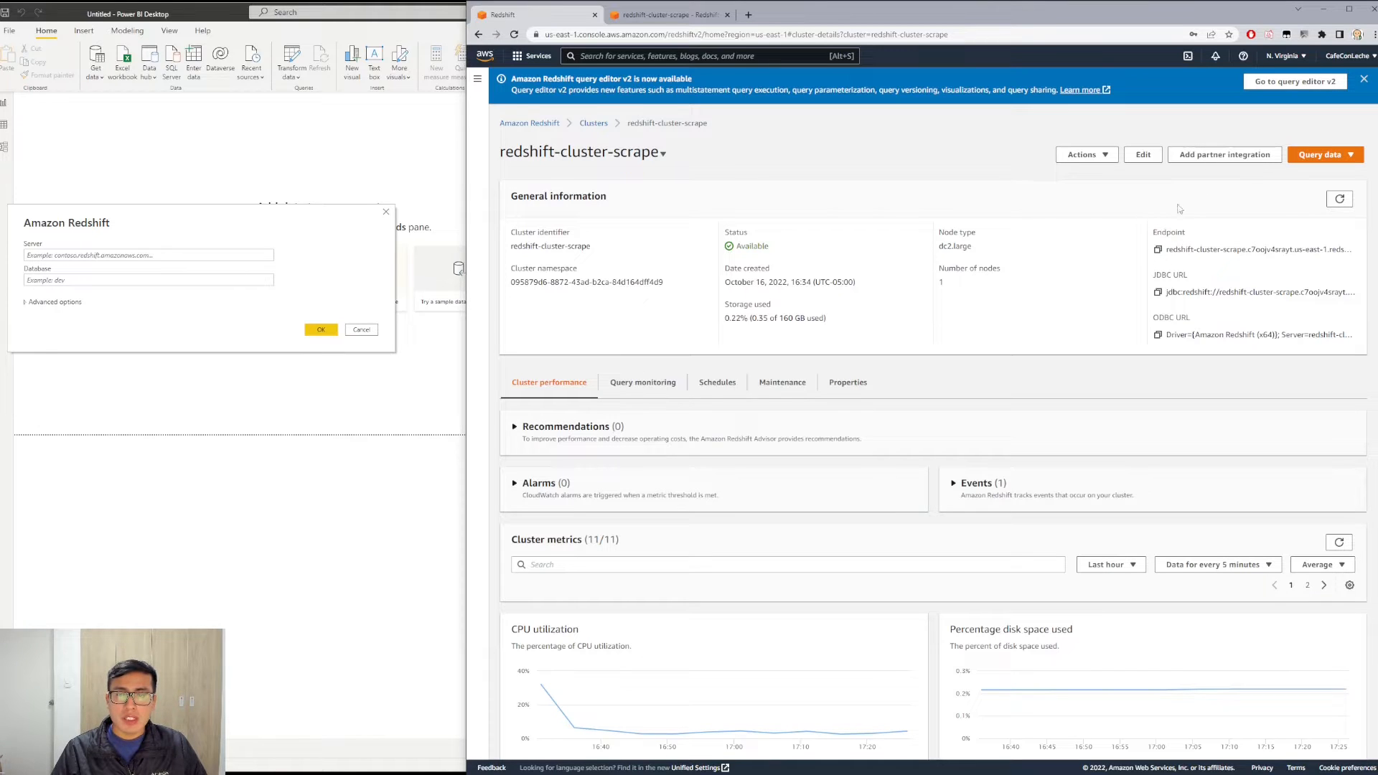
pyautogui.click(1158, 249)
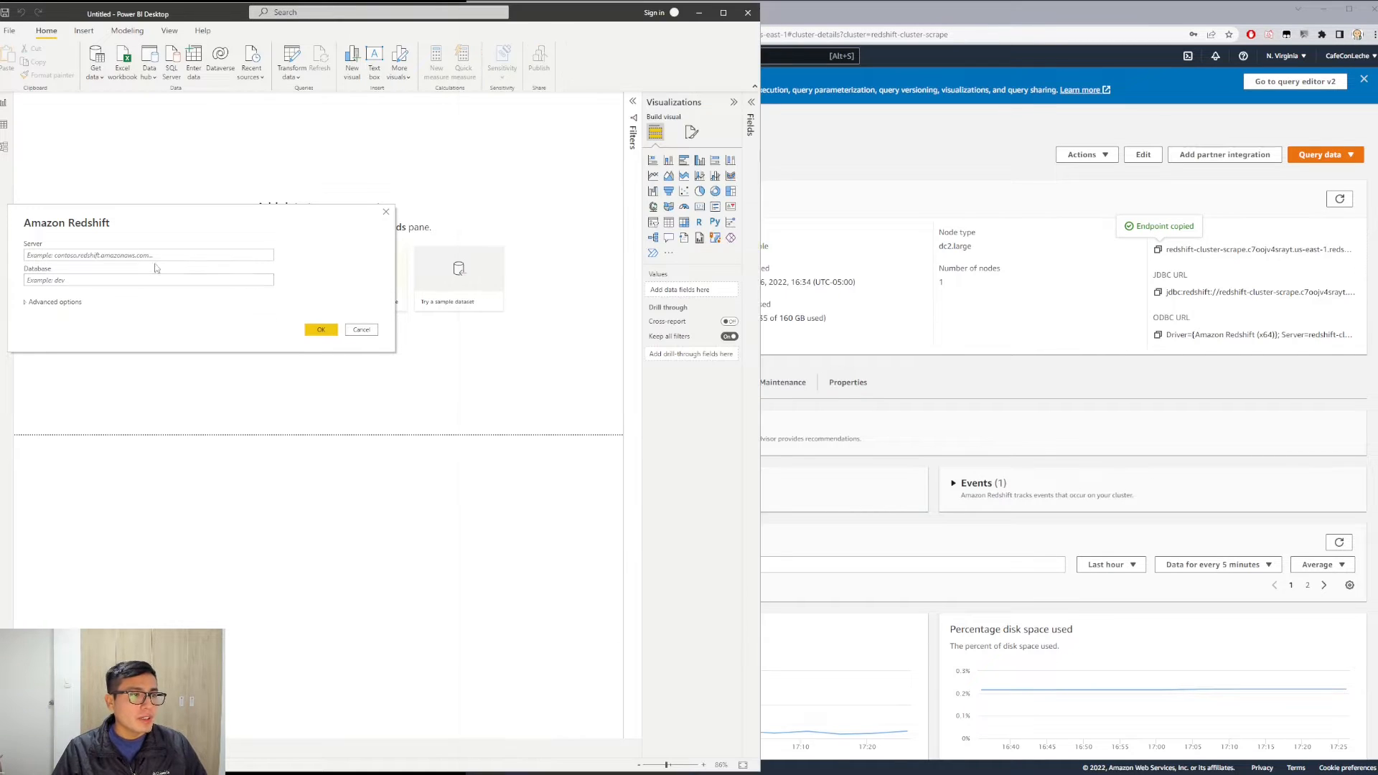
# - Connect to the endpoint's dev database as awsuser, which fails with an 'Unable to connect' timeout
pyautogui.write('redshift-cluster-scrape.c7oojv4srayt.us-east-1.redshift.amazonaws.com:5439/dev')
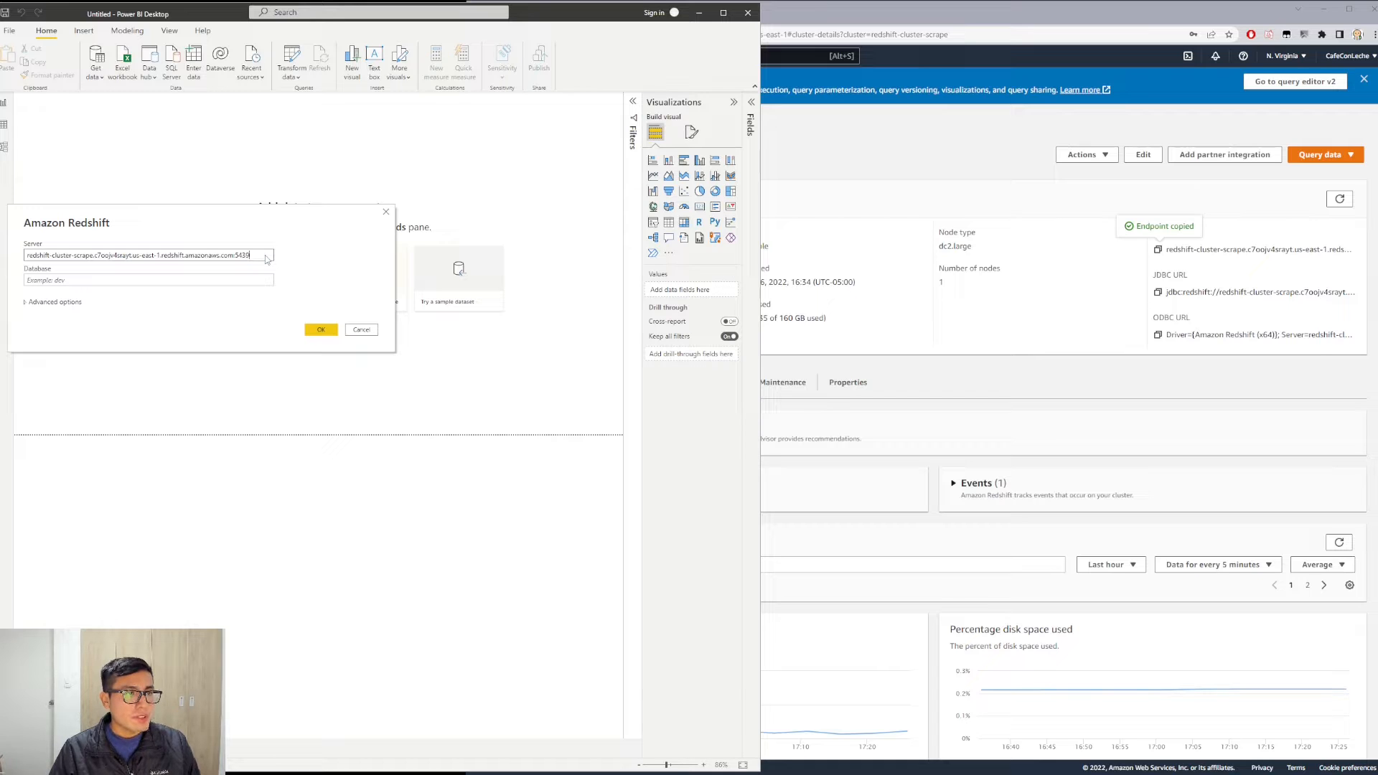
pyautogui.write('dev')
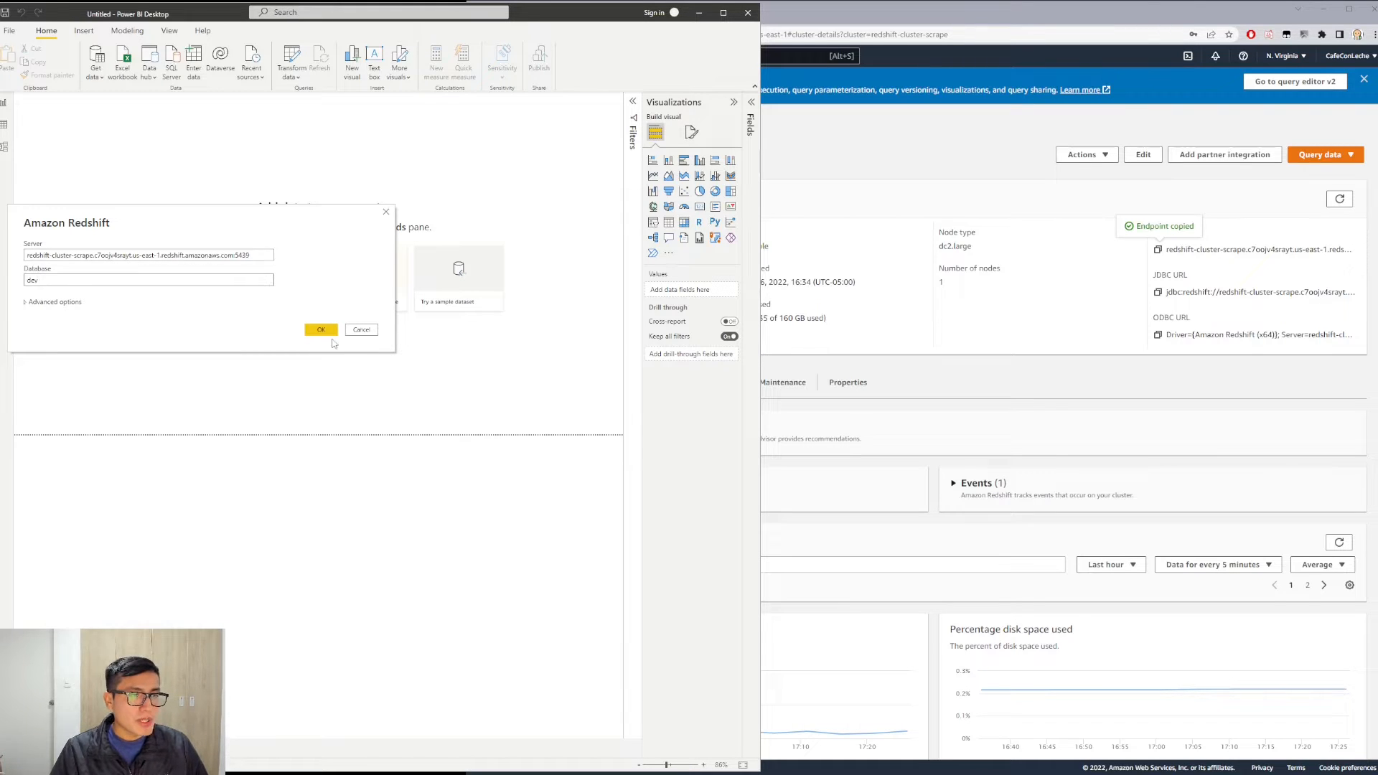
pyautogui.click(321, 330)
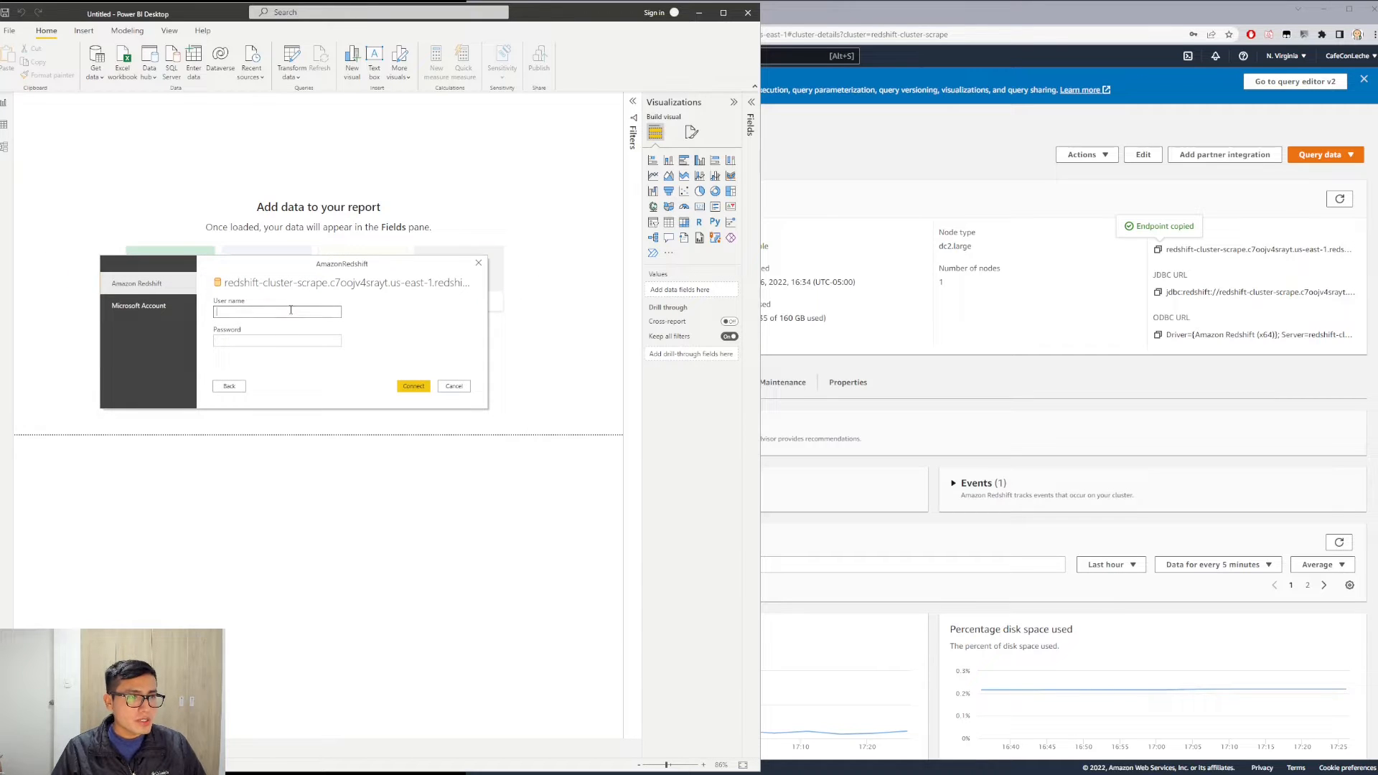
pyautogui.write('awsuser')
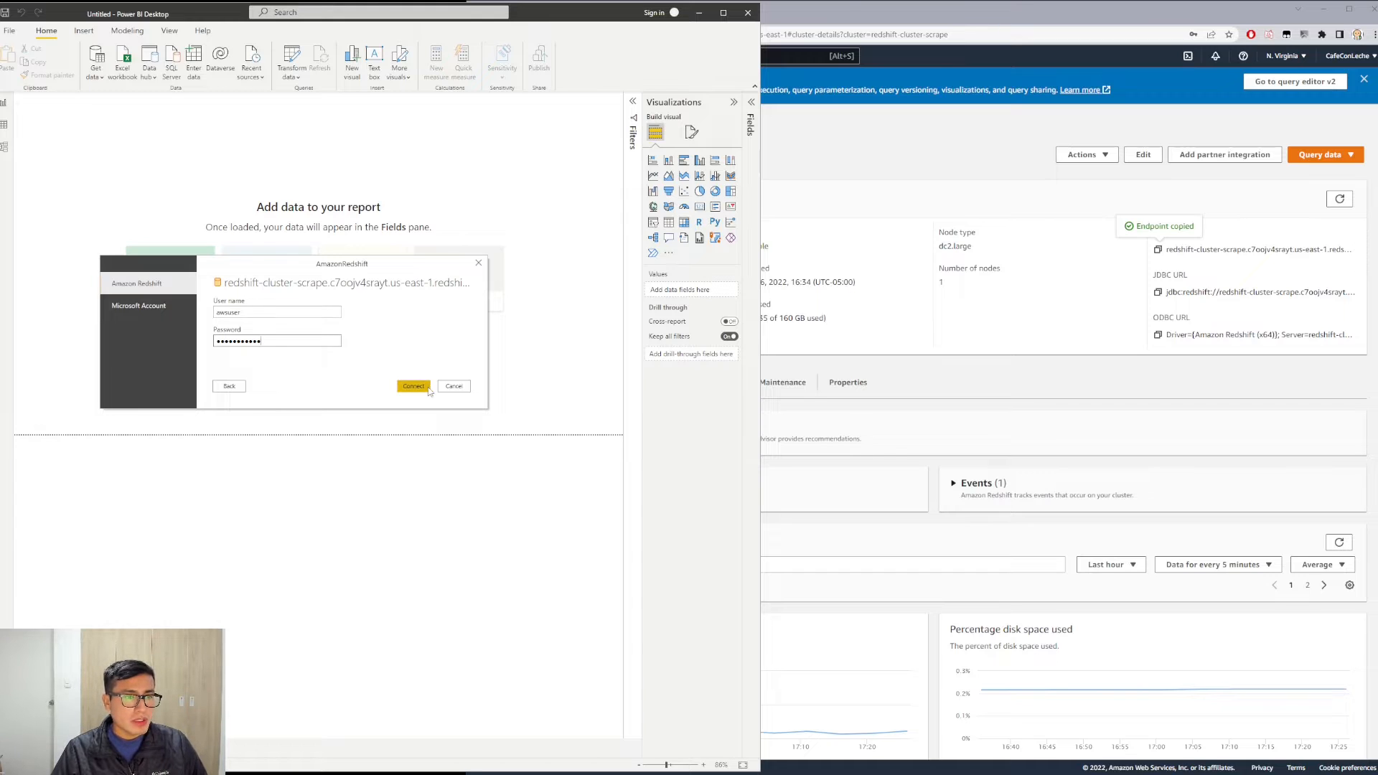
pyautogui.click(413, 385)
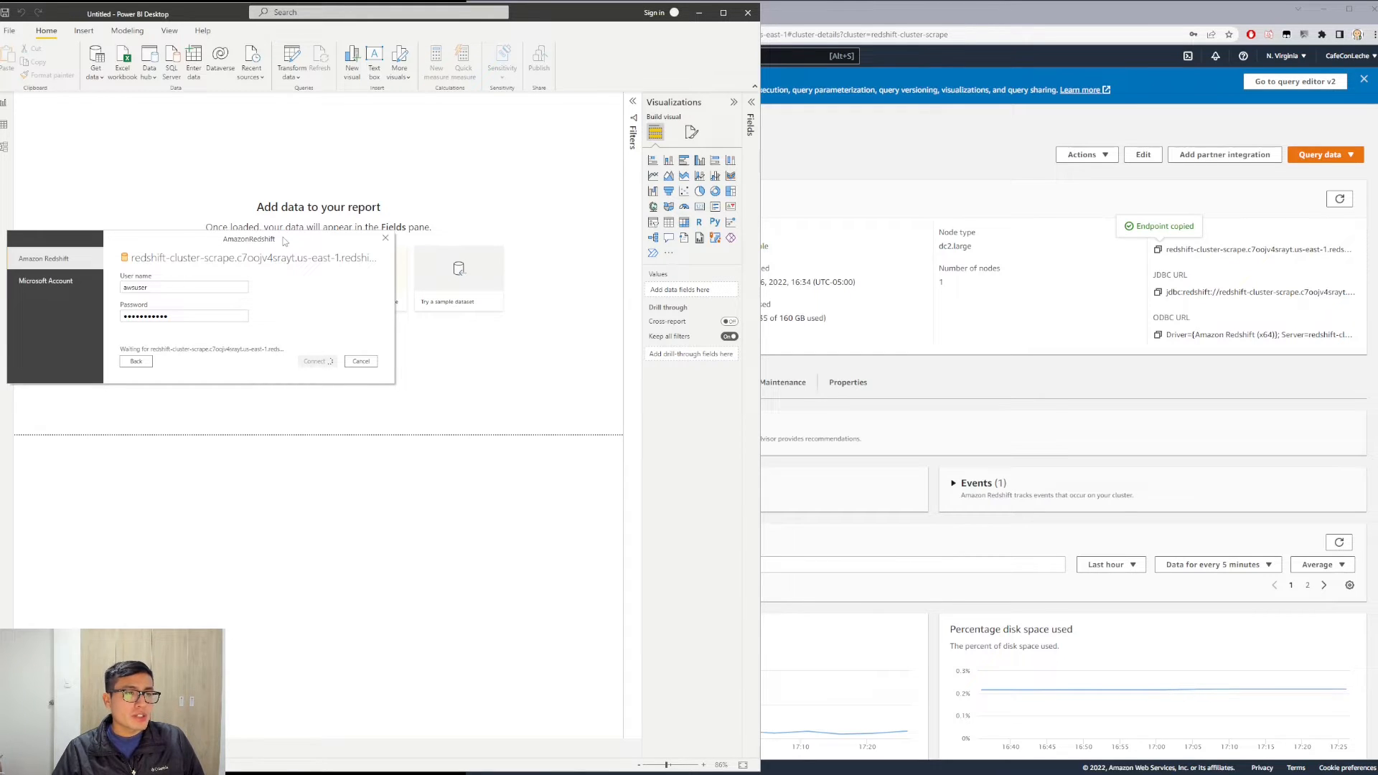
pyautogui.click(313, 361)
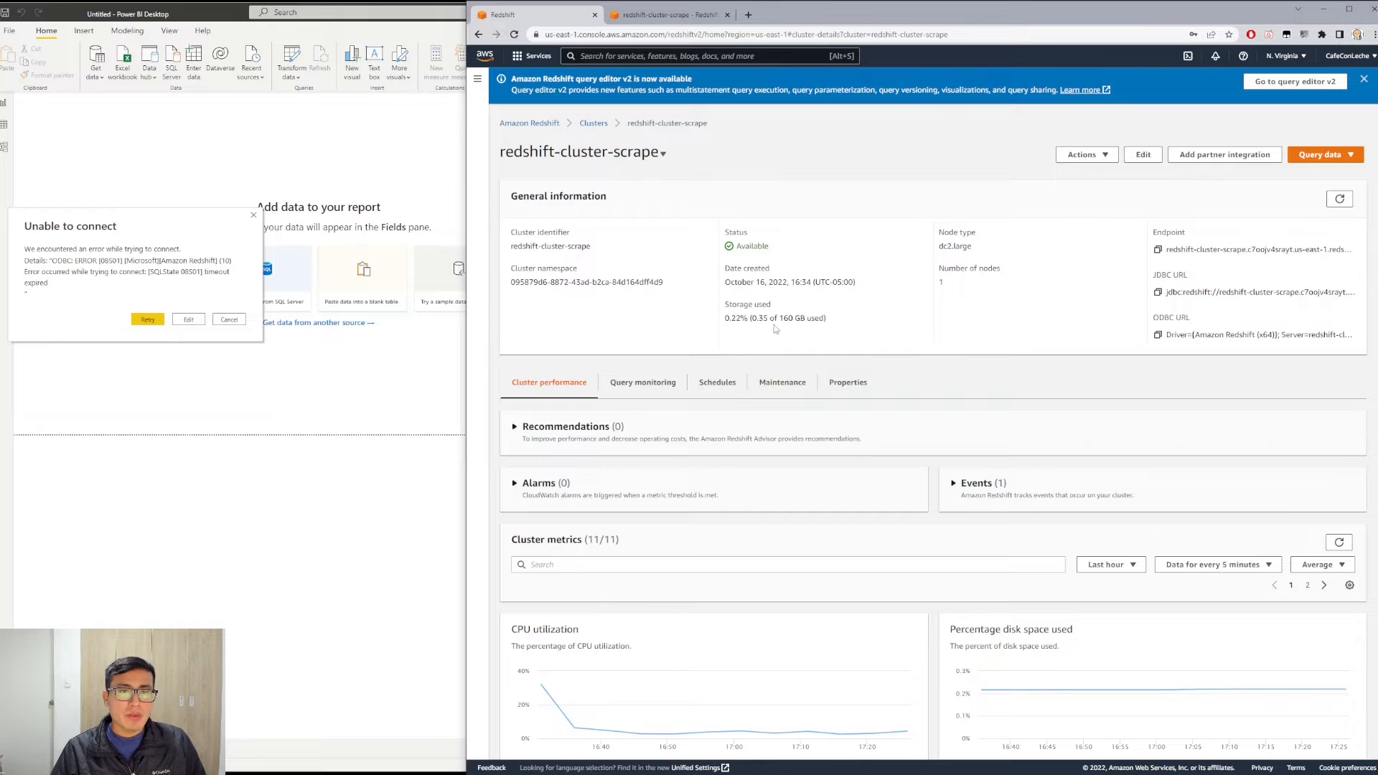
pyautogui.moveTo(655, 228)
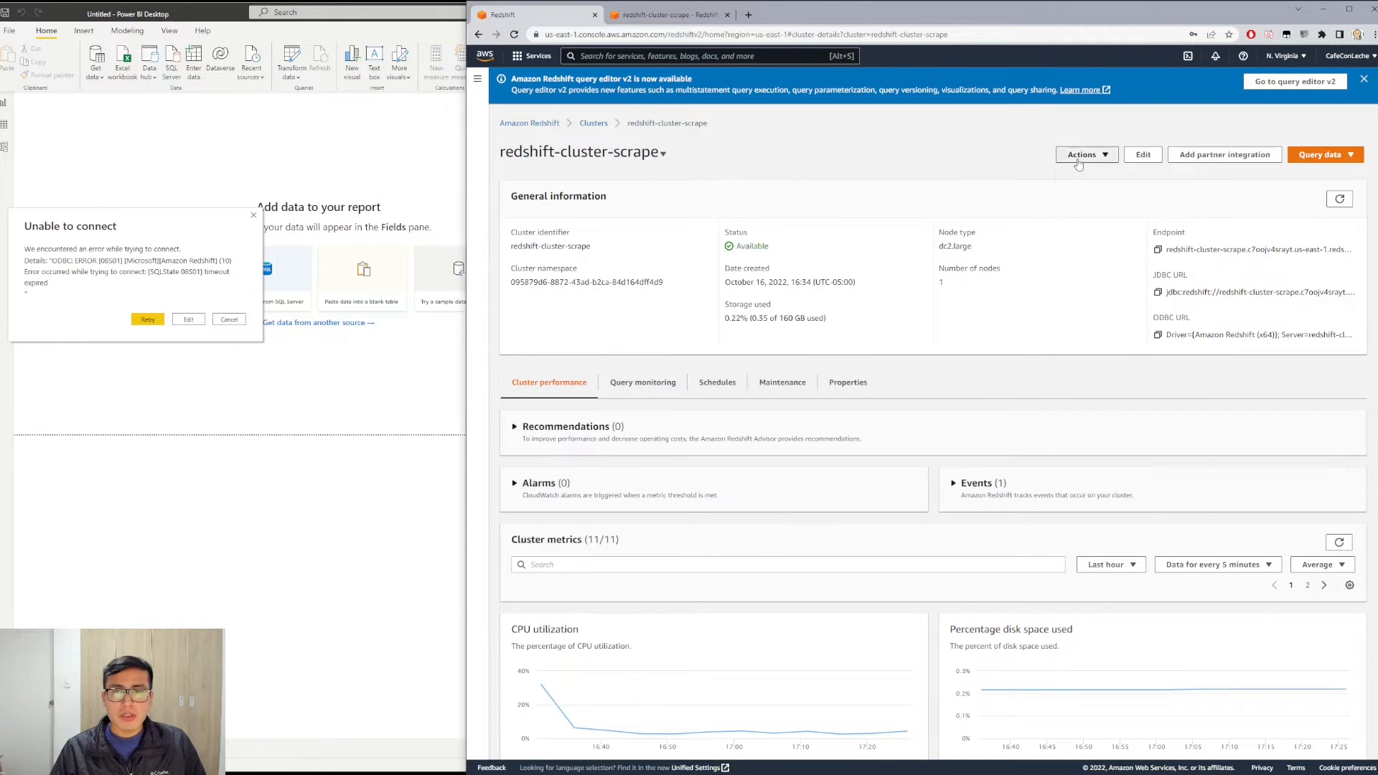
# - Enable the publicly accessible setting on redshift-cluster-scrape and save the change
pyautogui.click(1087, 154)
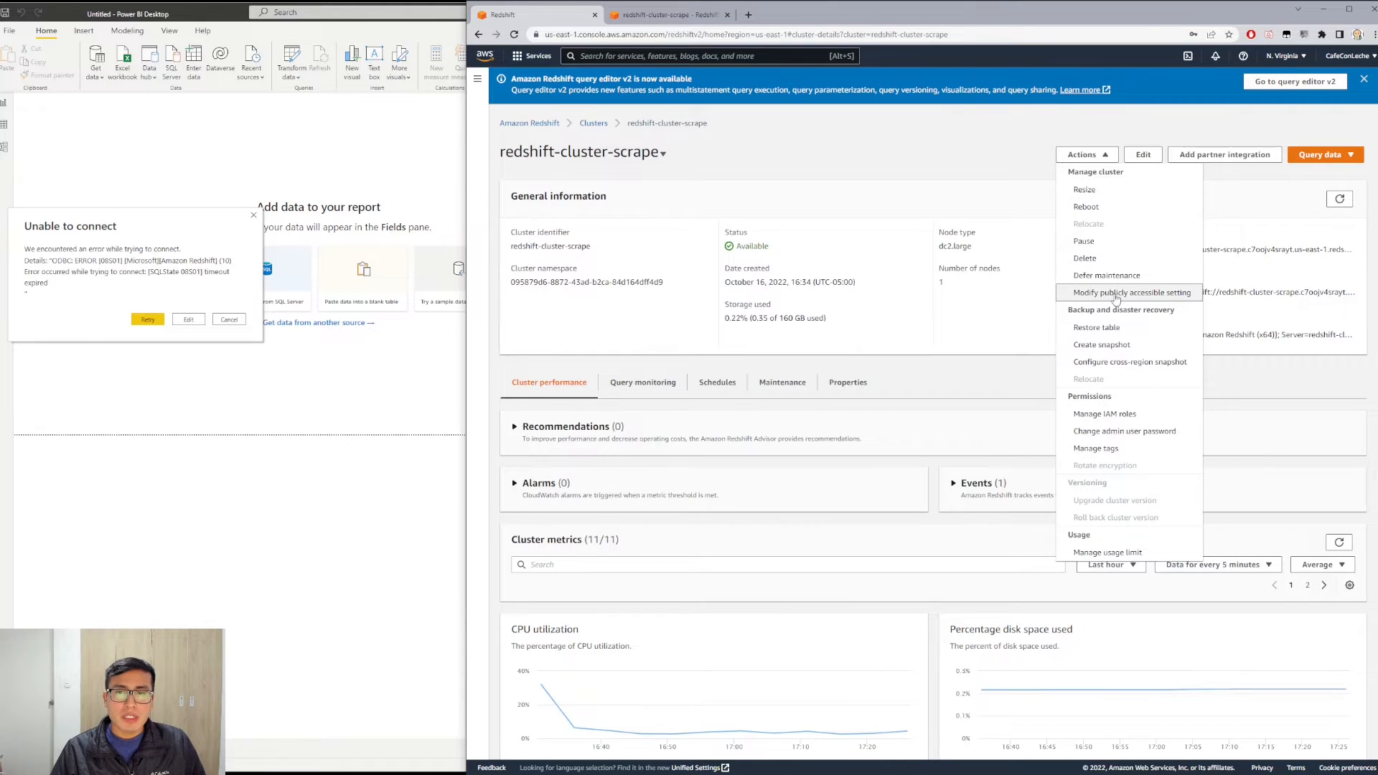
pyautogui.click(1133, 292)
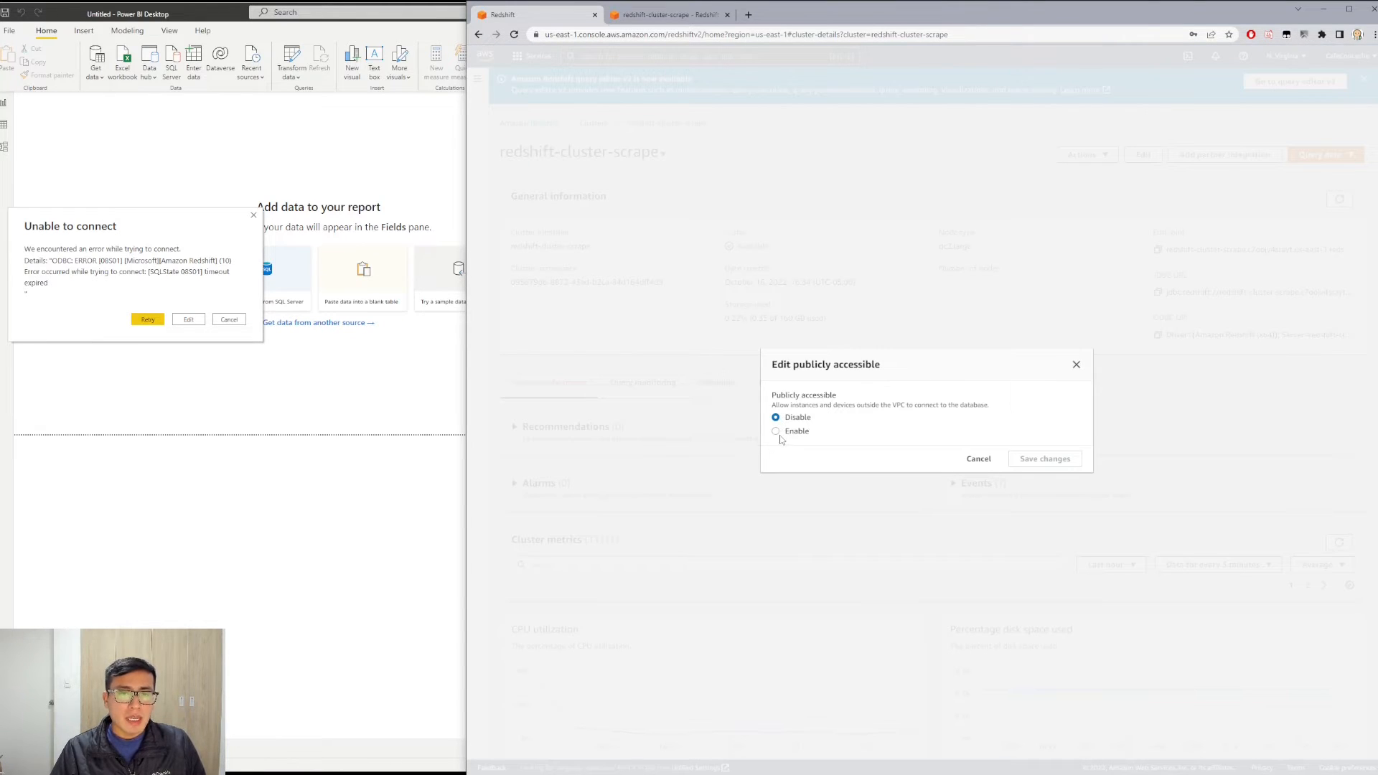
pyautogui.click(776, 431)
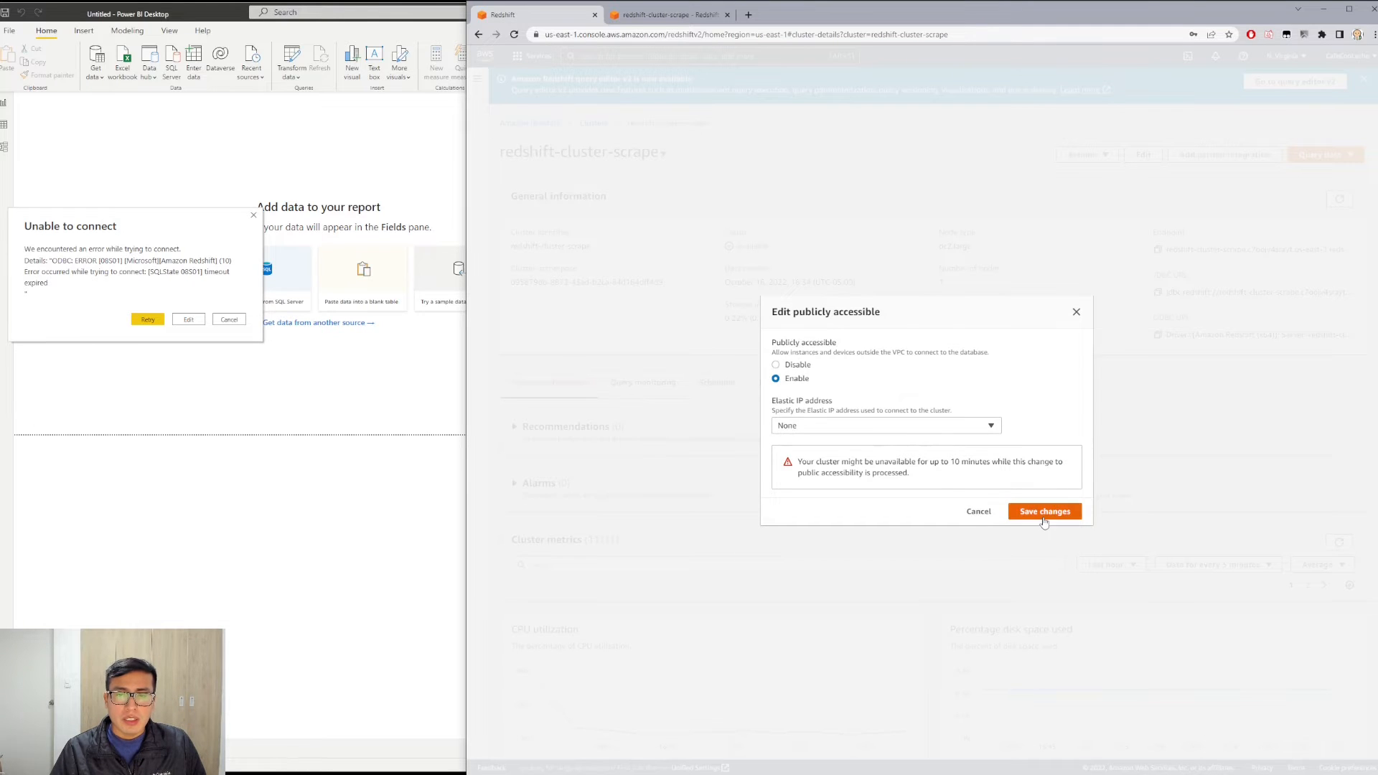
pyautogui.click(1044, 511)
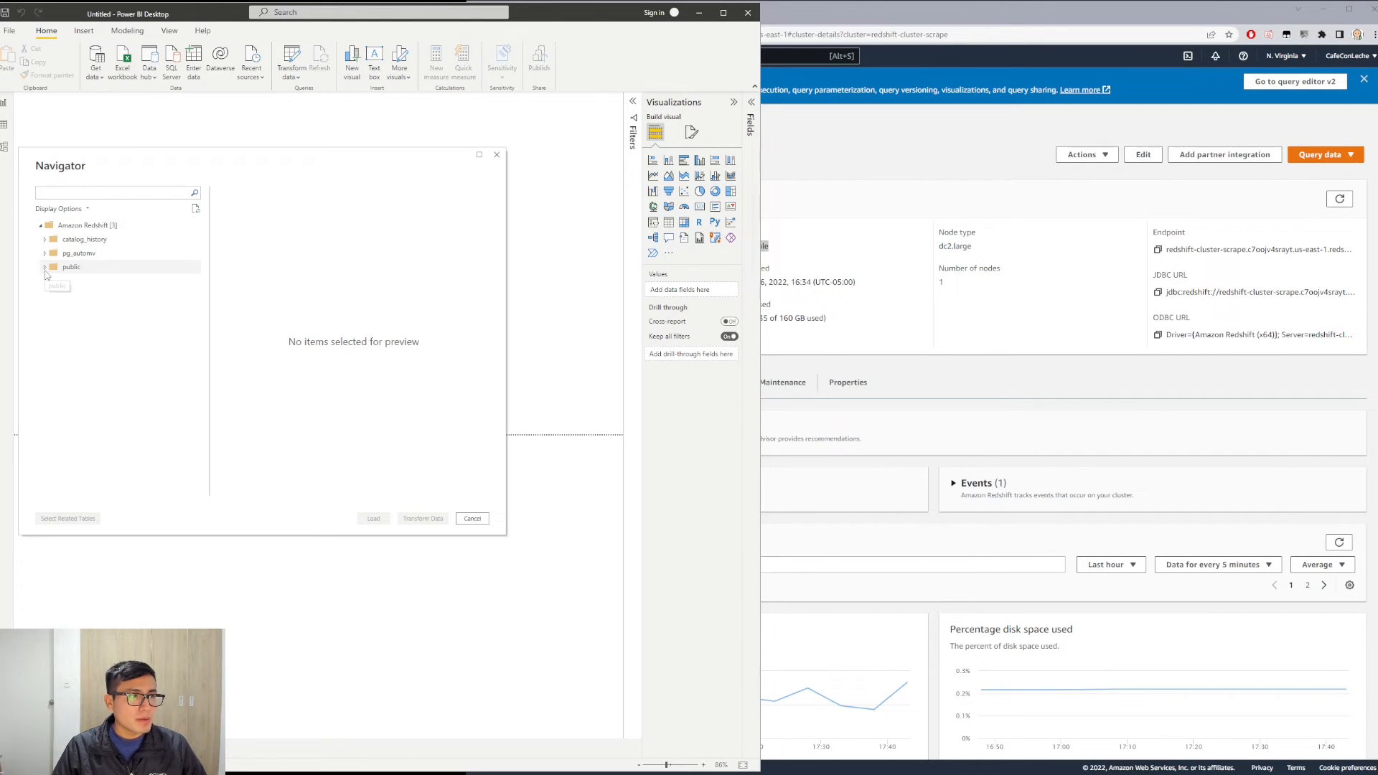
# - Expand the public schema, preview the scrapedata table and load it
pyautogui.click(44, 266)
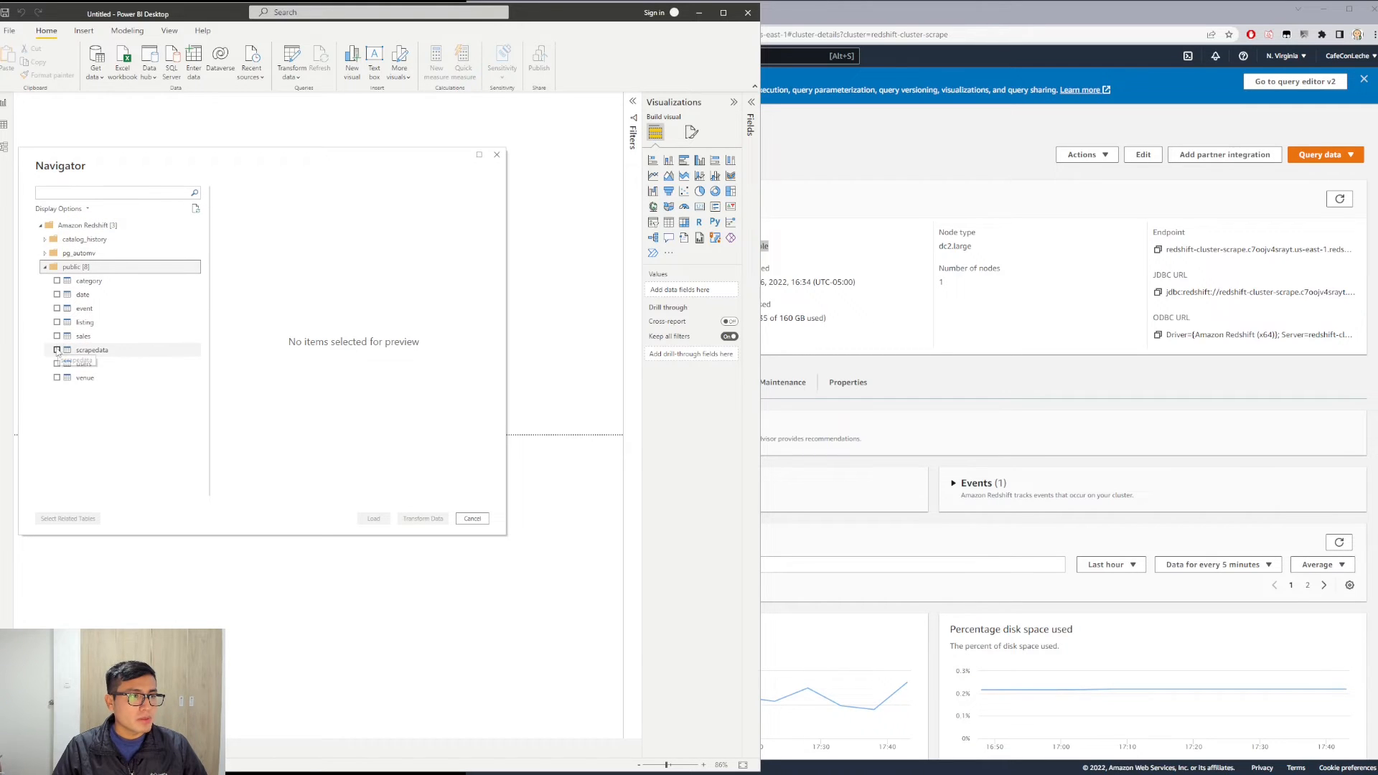
pyautogui.click(57, 350)
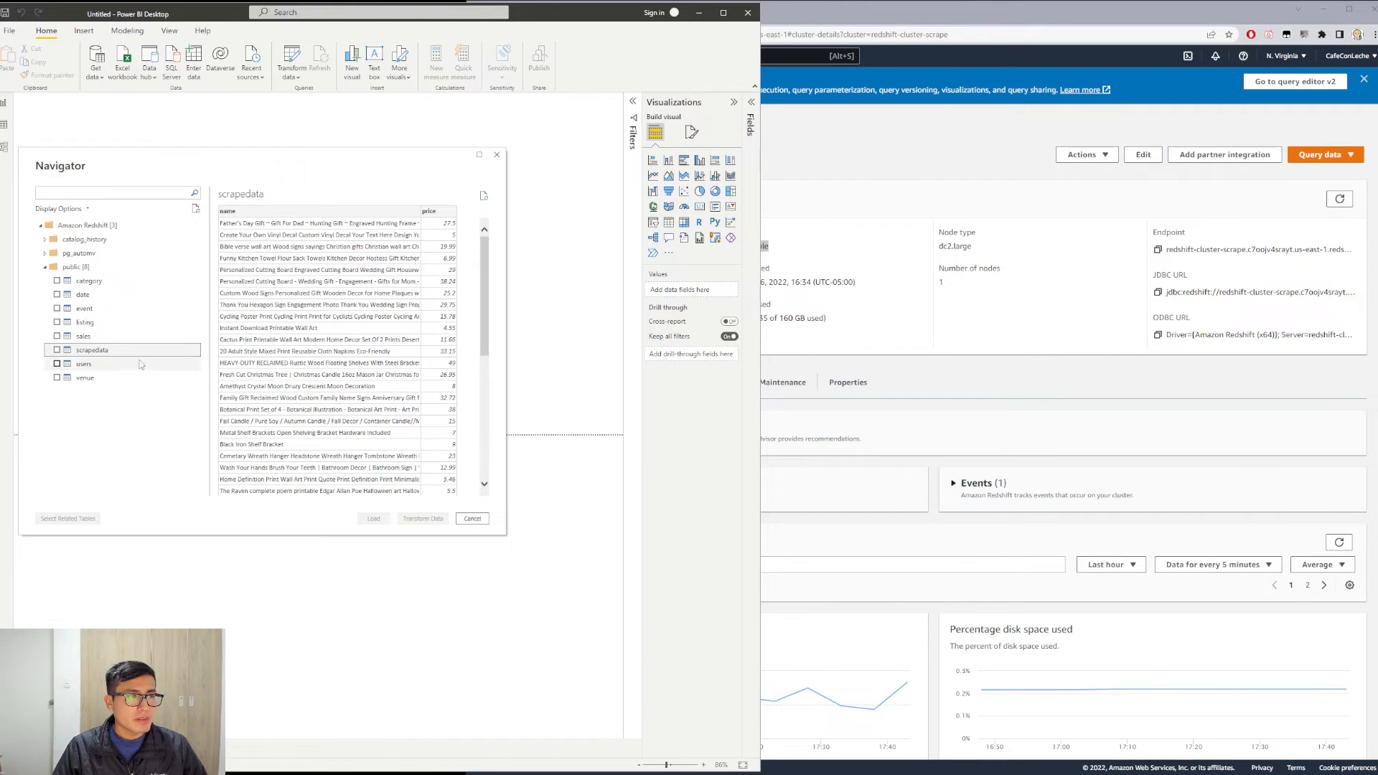
pyautogui.click(57, 350)
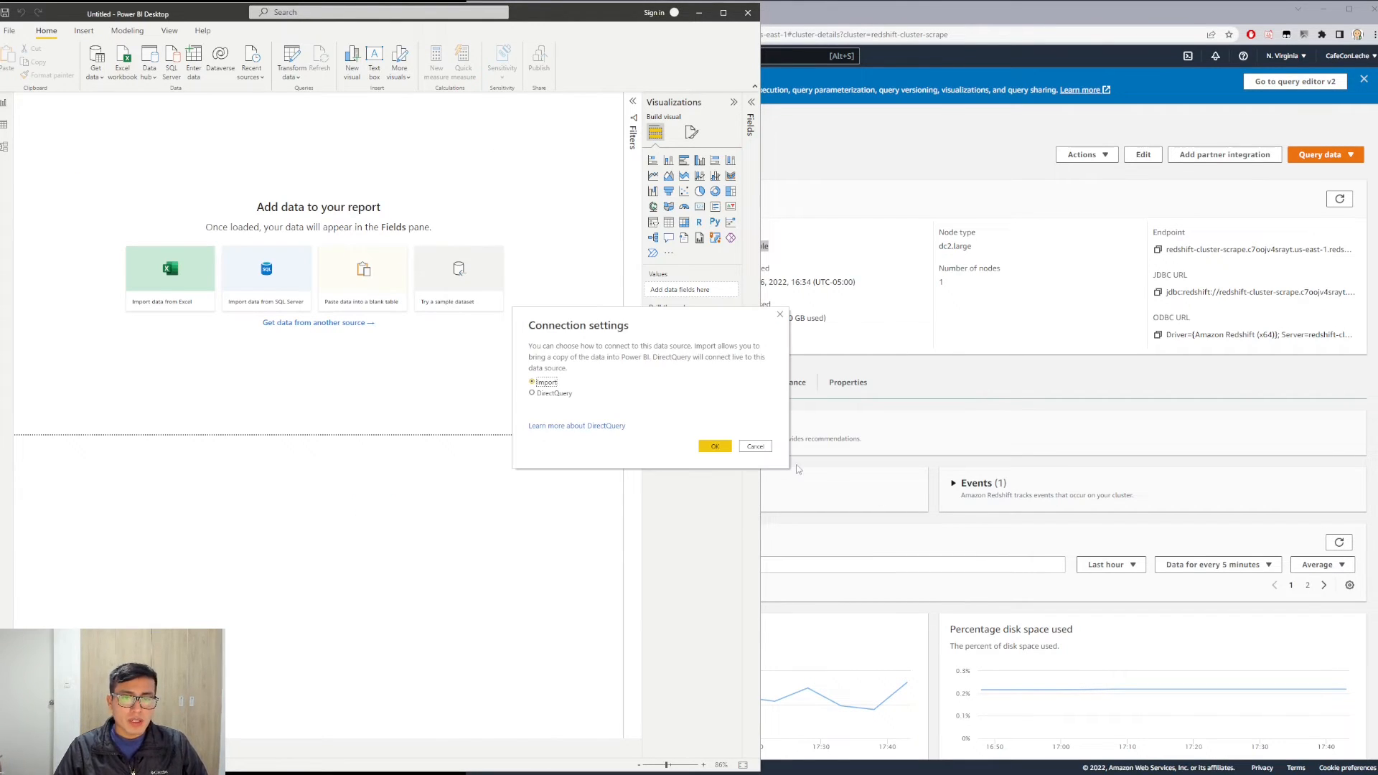
pyautogui.click(715, 446)
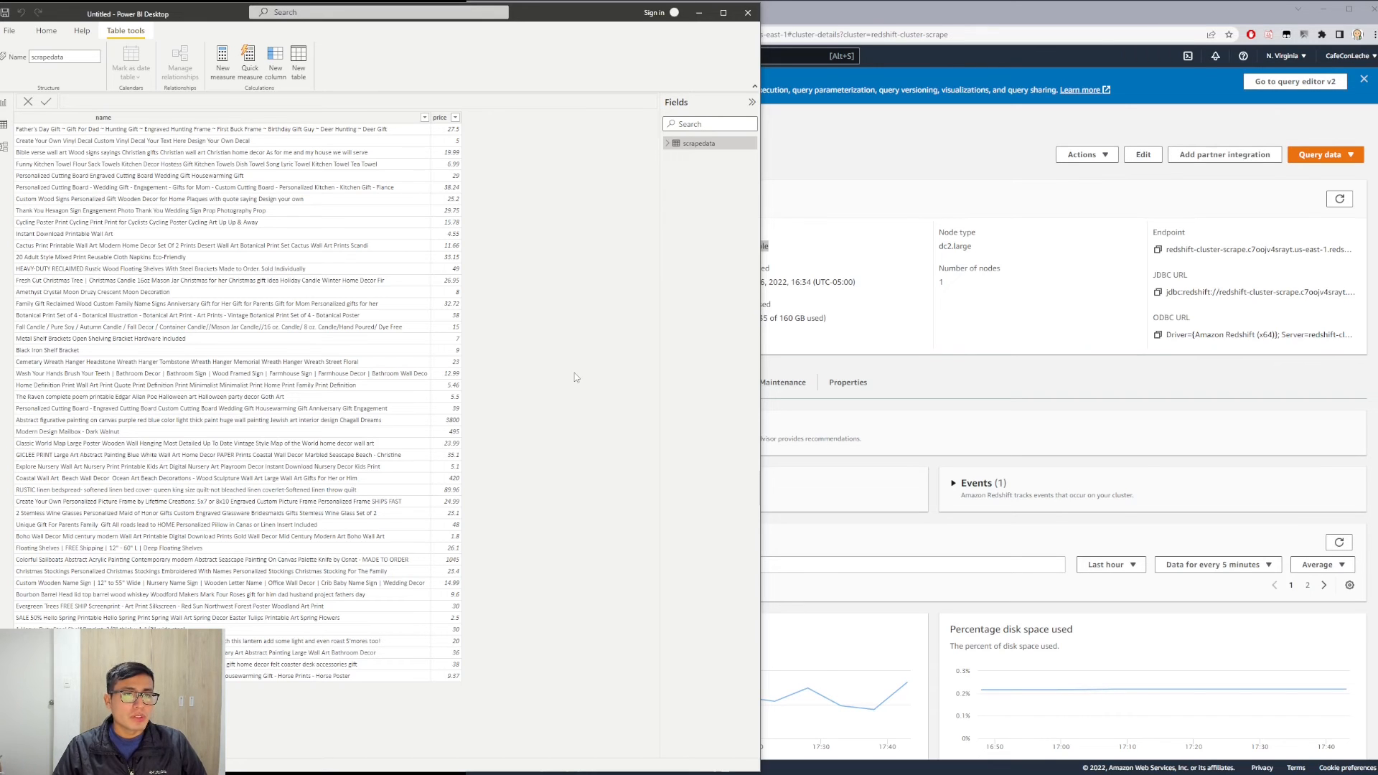
pyautogui.moveTo(581, 377)
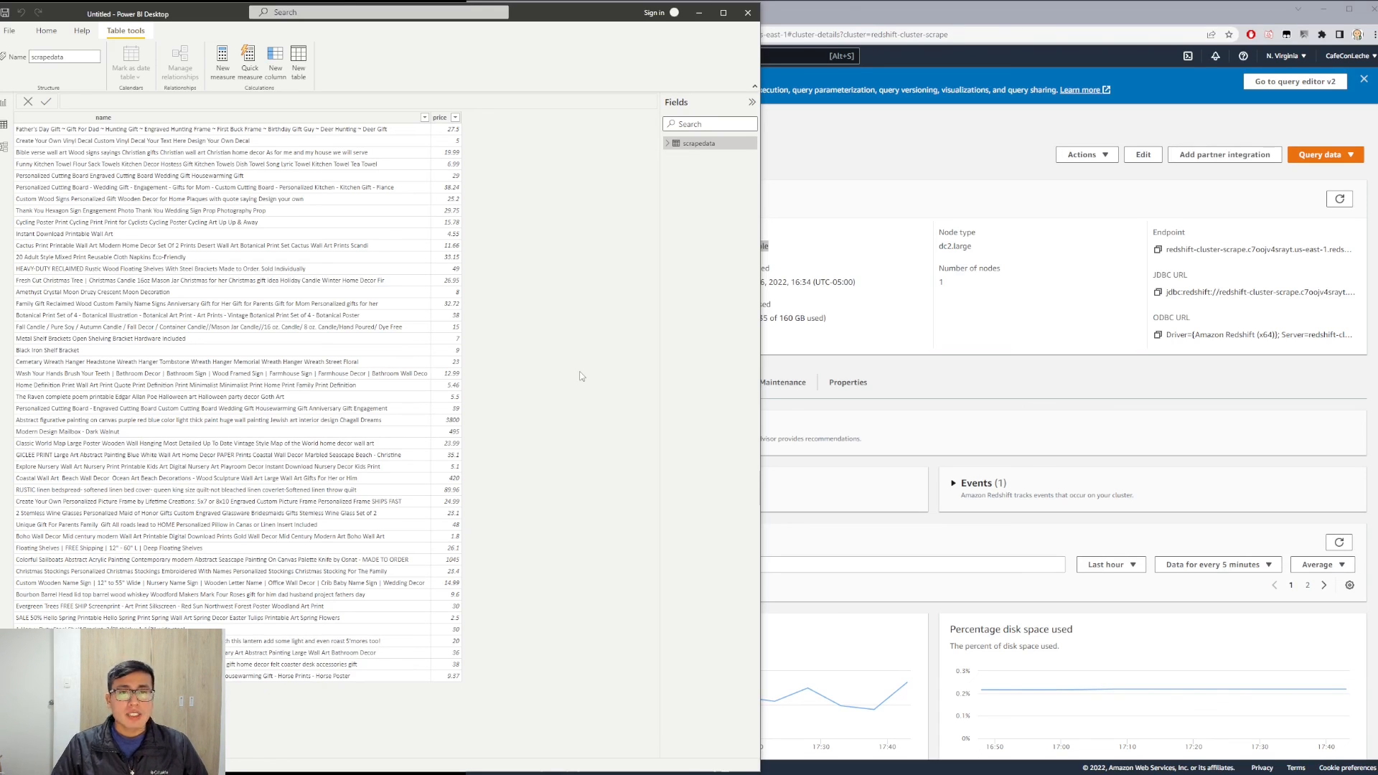
pyautogui.moveTo(591, 356)
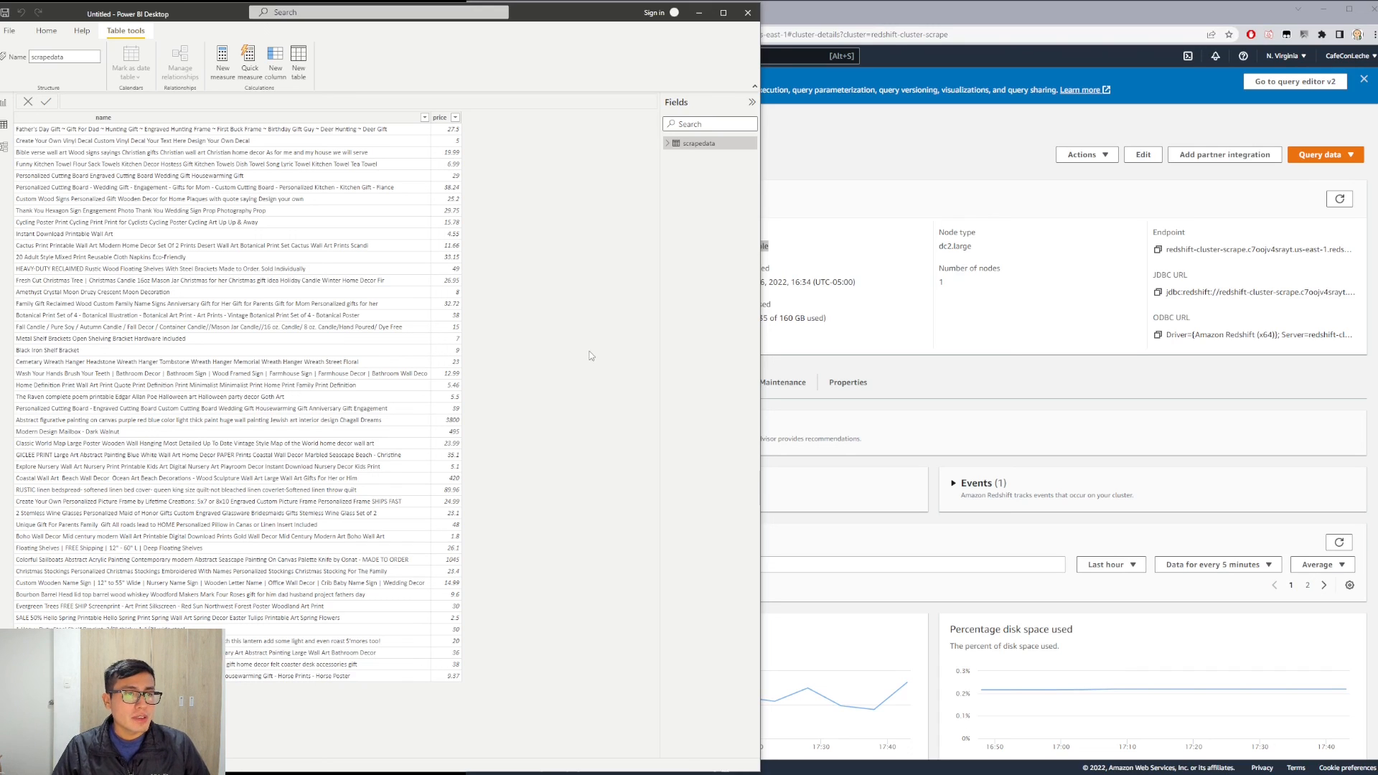